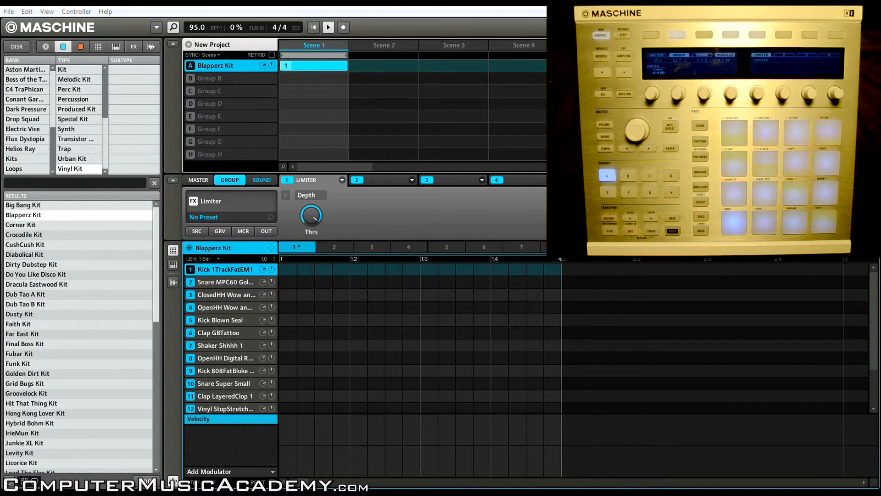
# Begin recording a one-bar drum pattern into the Blapperz Kit in the first group
pyautogui.click(342, 27)
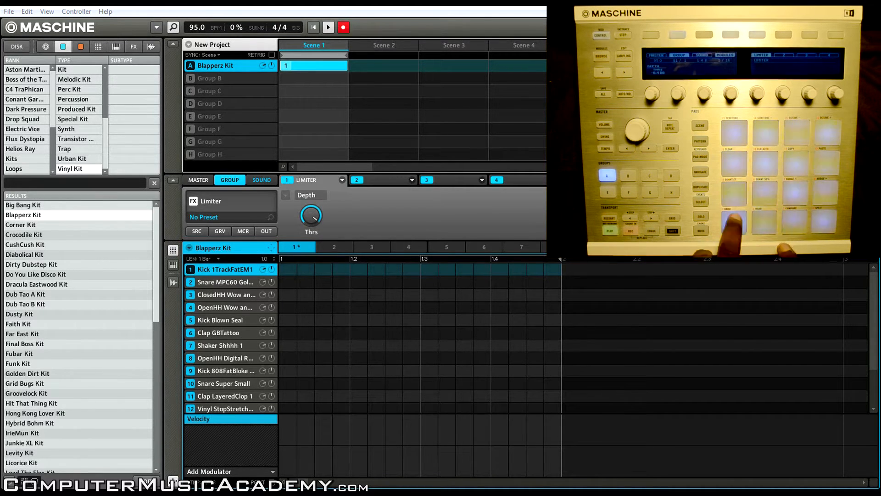